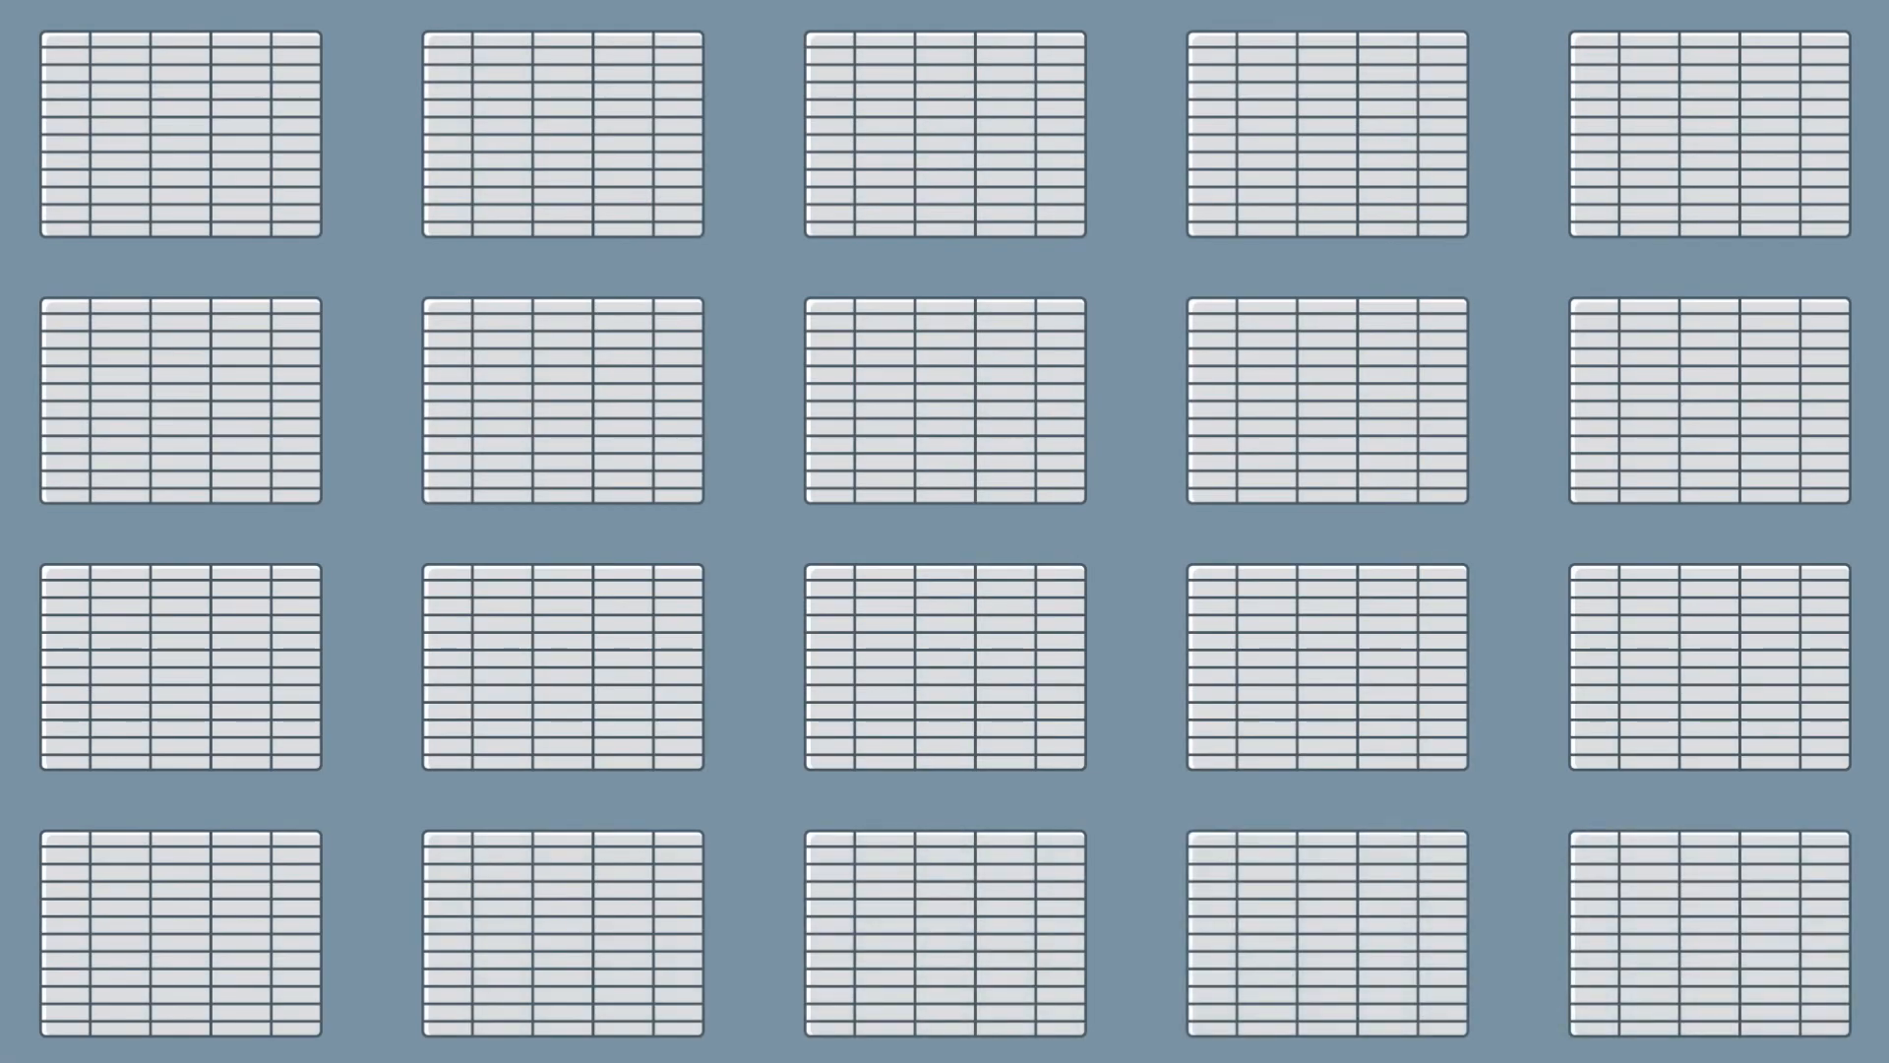
Step: Highlight the row 2, column 4 spreadsheet icon in teal among the grey grid
{"action": "left_click", "coordinate": [1329, 398]}
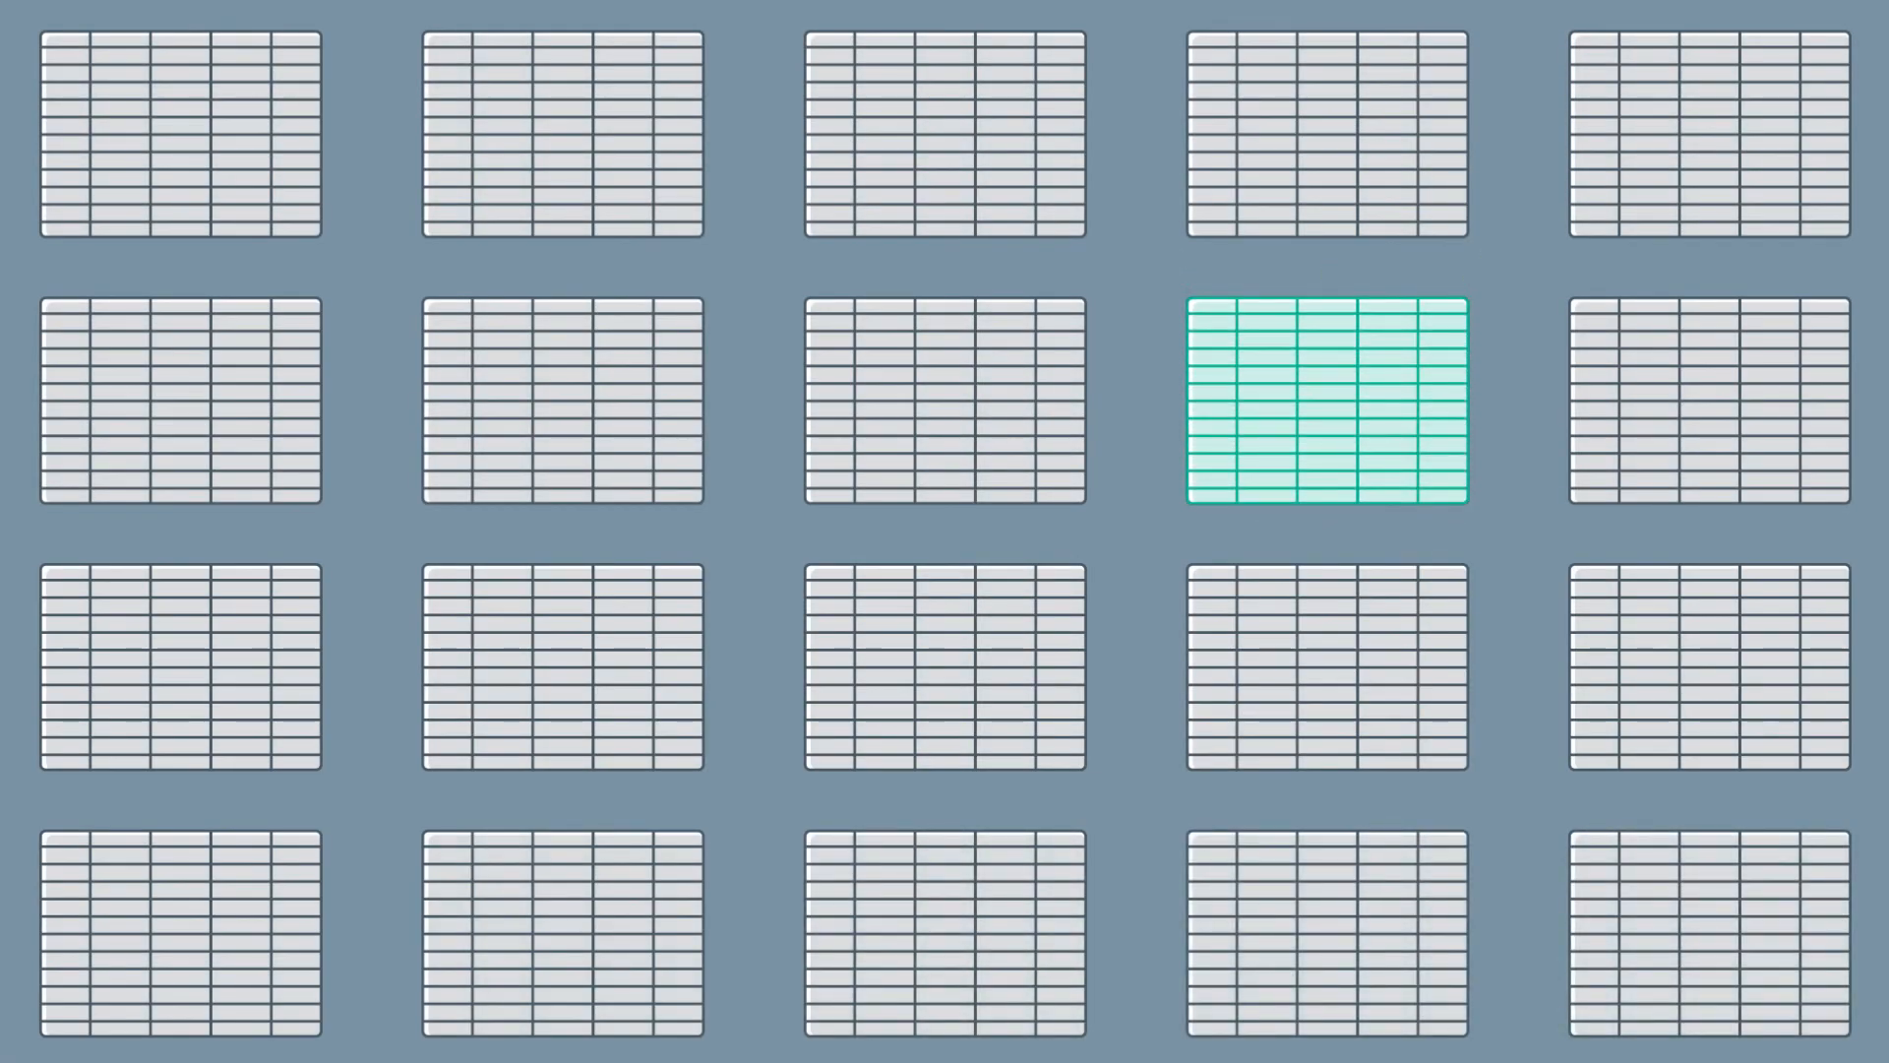